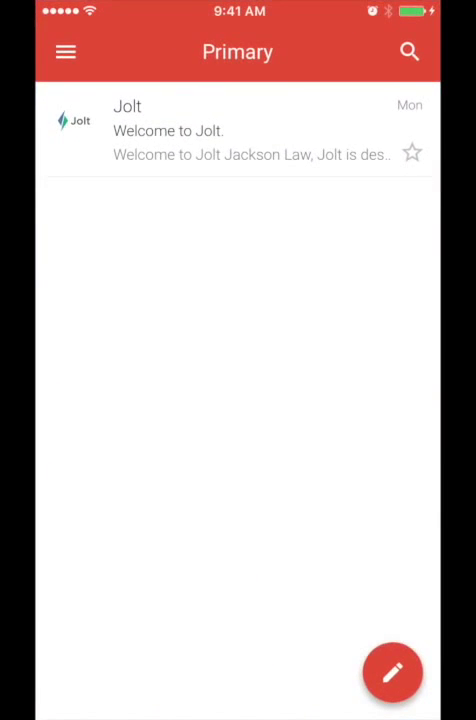
Step: Open the Welcome to Jolt email and scroll down to its invite link
click(238, 130)
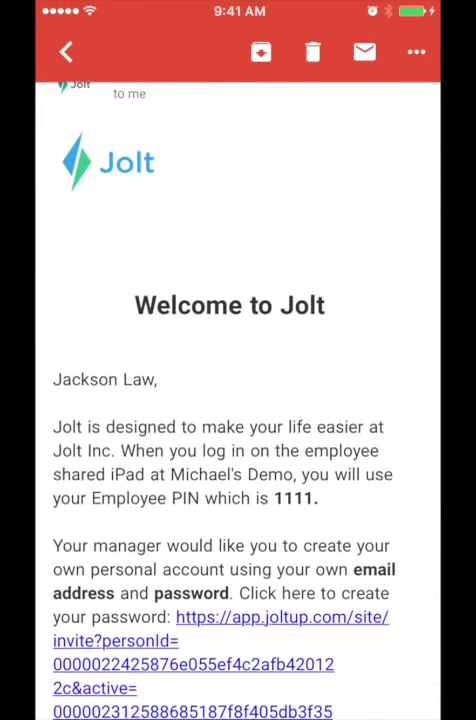
scroll(down, 3)
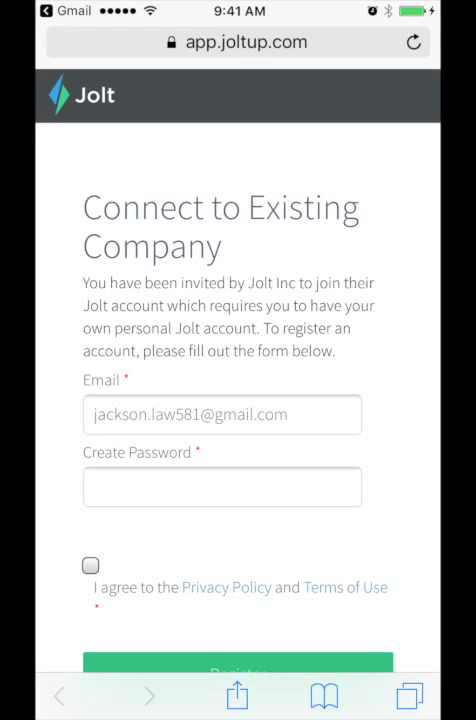
Step: Enter a new password, accept the privacy policy and terms, and submit registration
click(222, 487)
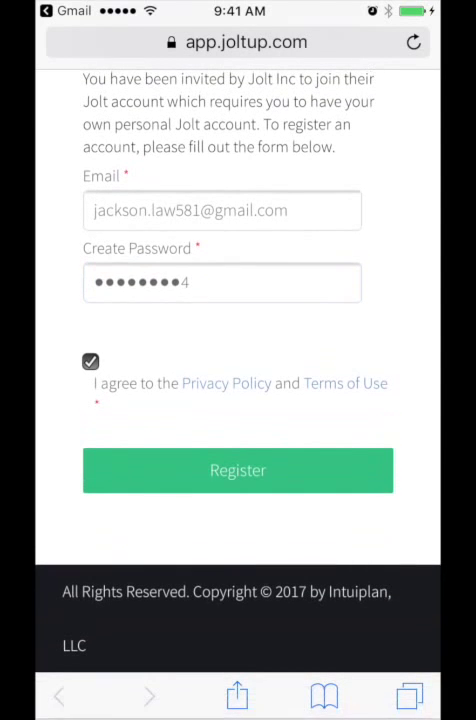
click(90, 360)
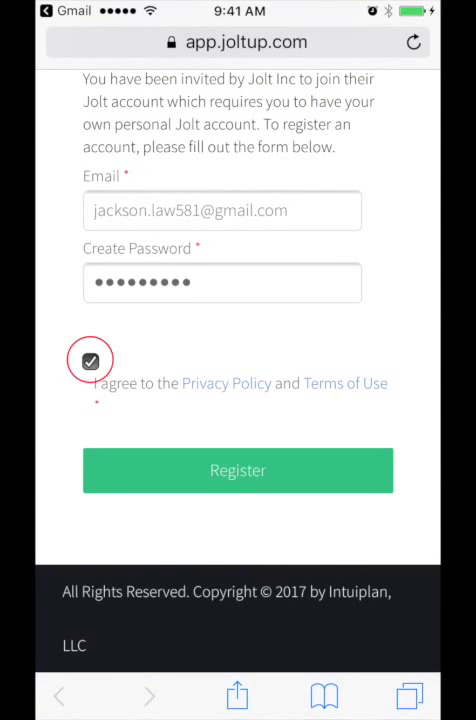
click(238, 470)
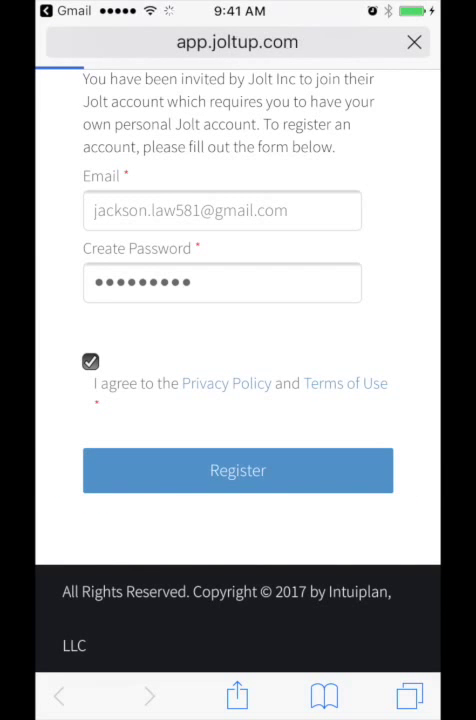
click(238, 470)
text(jolt)
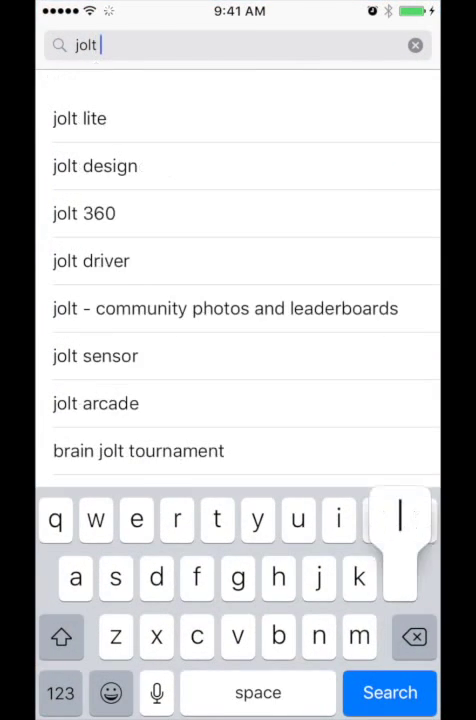
Step: Download Jolt Lite from the App Store and log in with the new account
click(79, 118)
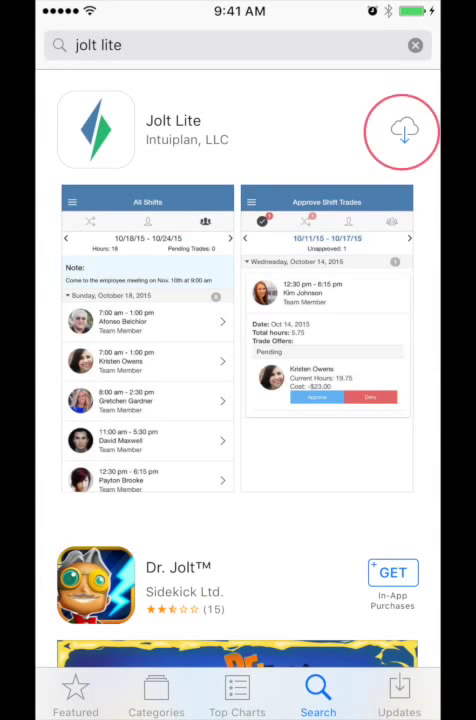
click(401, 131)
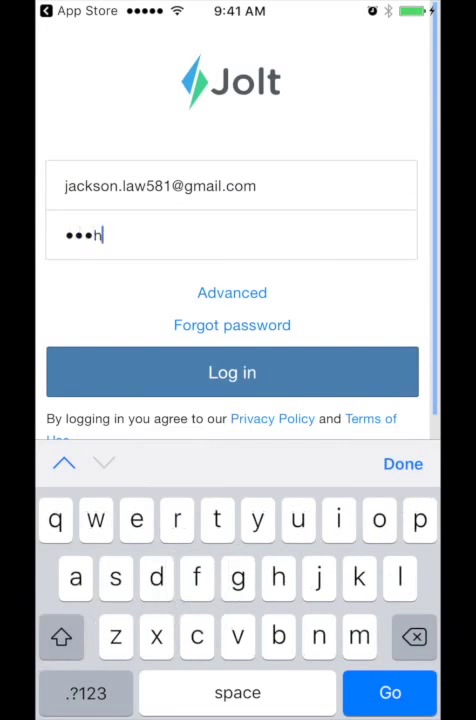
click(231, 371)
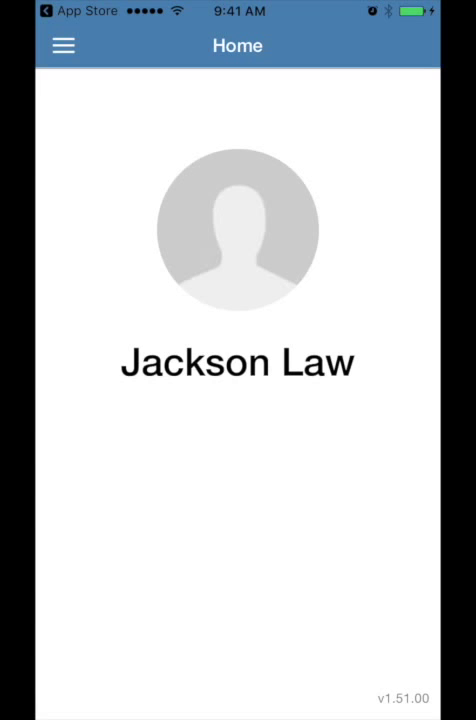
Step: Open the hamburger menu on the Jolt Lite Home screen
click(62, 45)
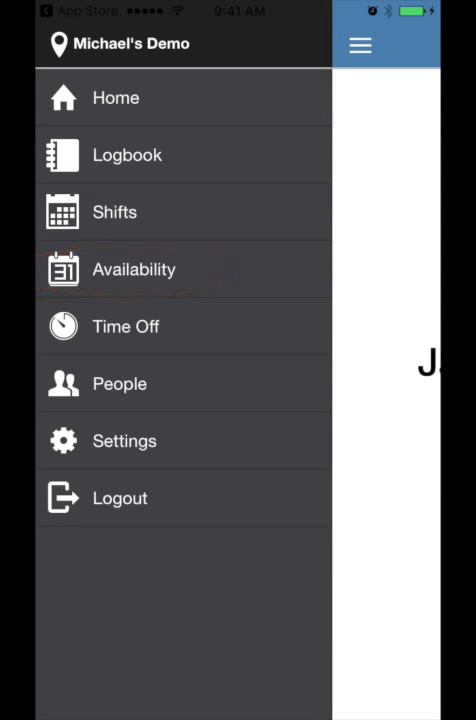
click(125, 326)
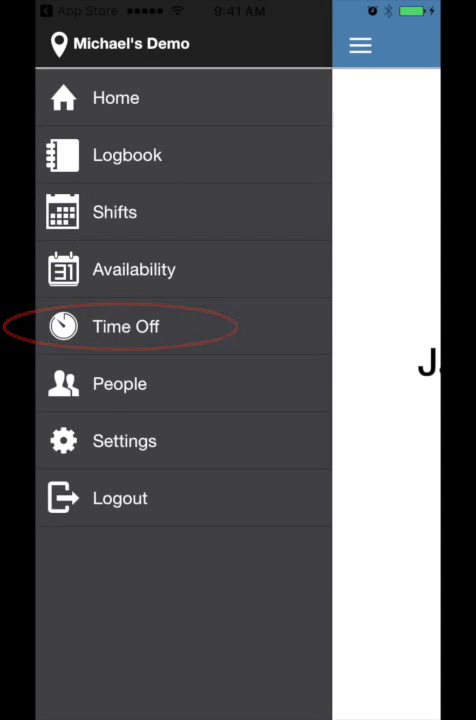